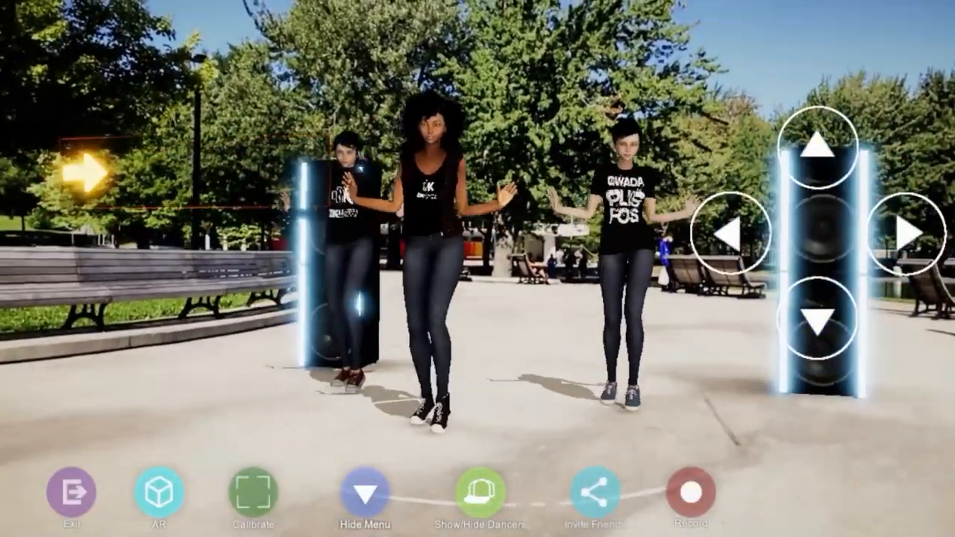
- Enter song select from the main menu and expand the beatmaps added last week
left_click(155, 495)
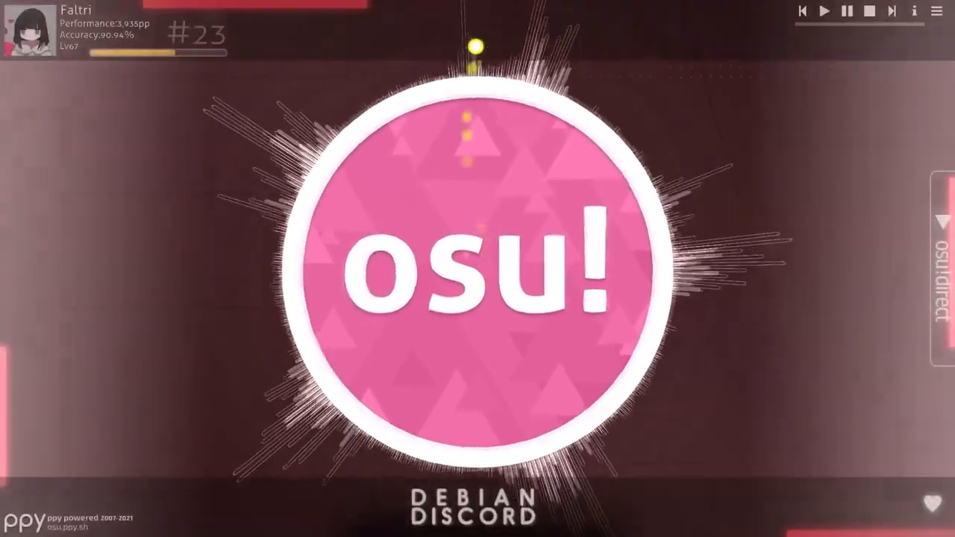
left_click(478, 269)
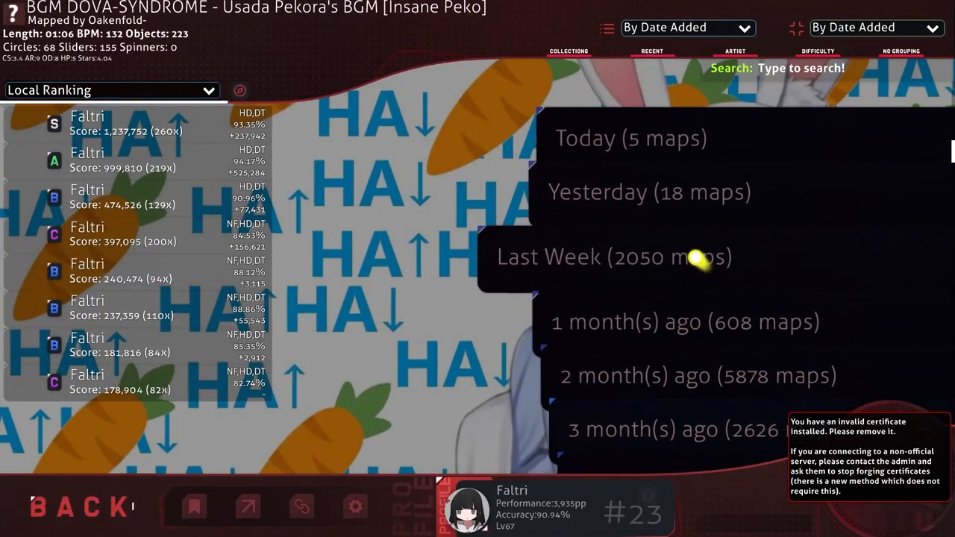
left_click(613, 257)
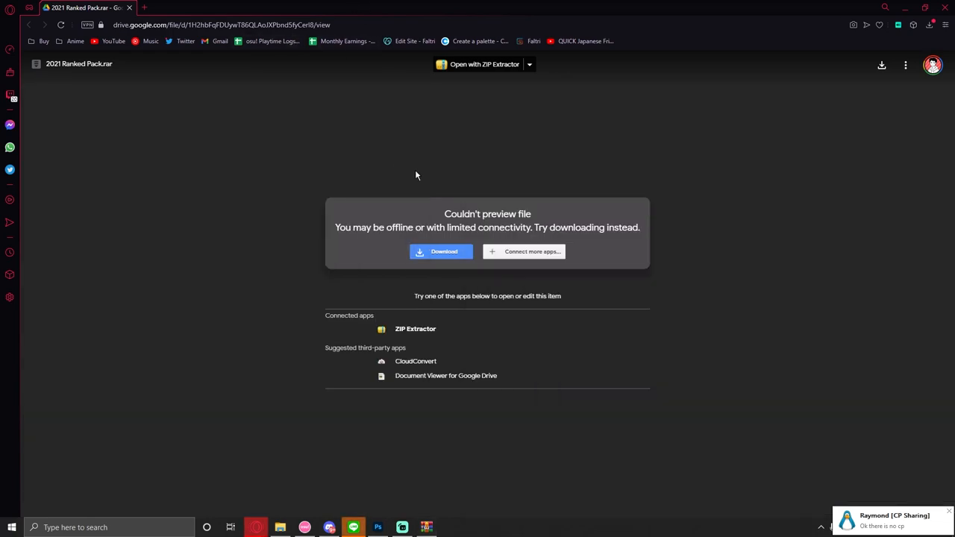
mouse_move(421, 176)
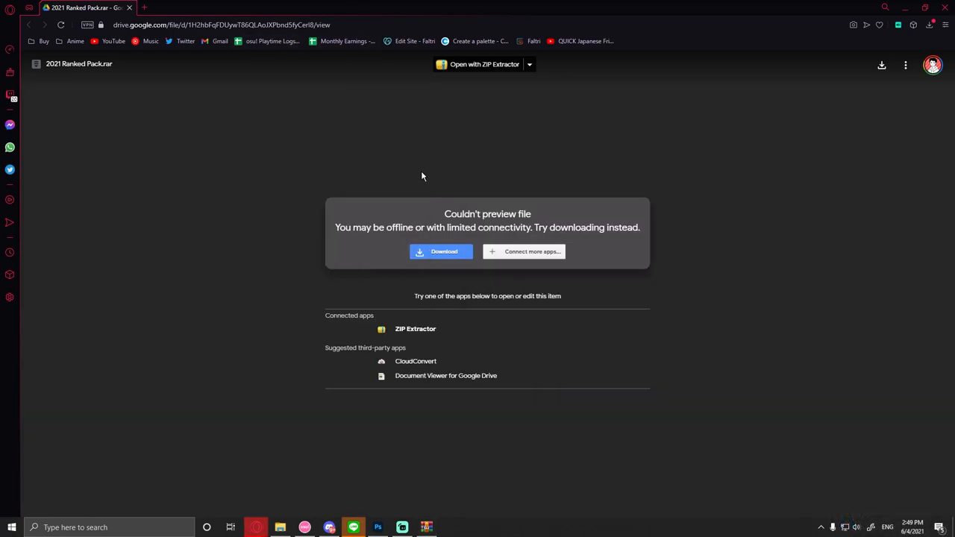
mouse_move(345, 218)
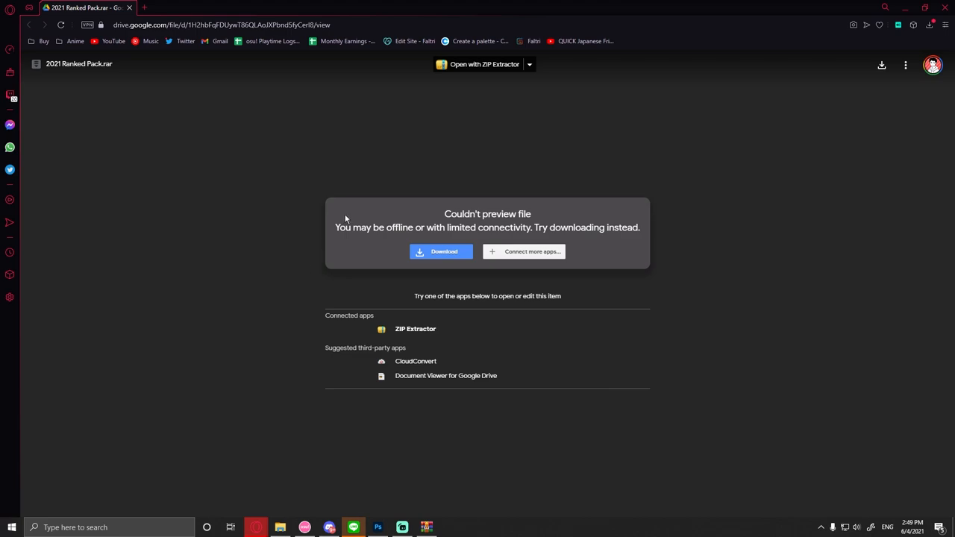
mouse_move(262, 238)
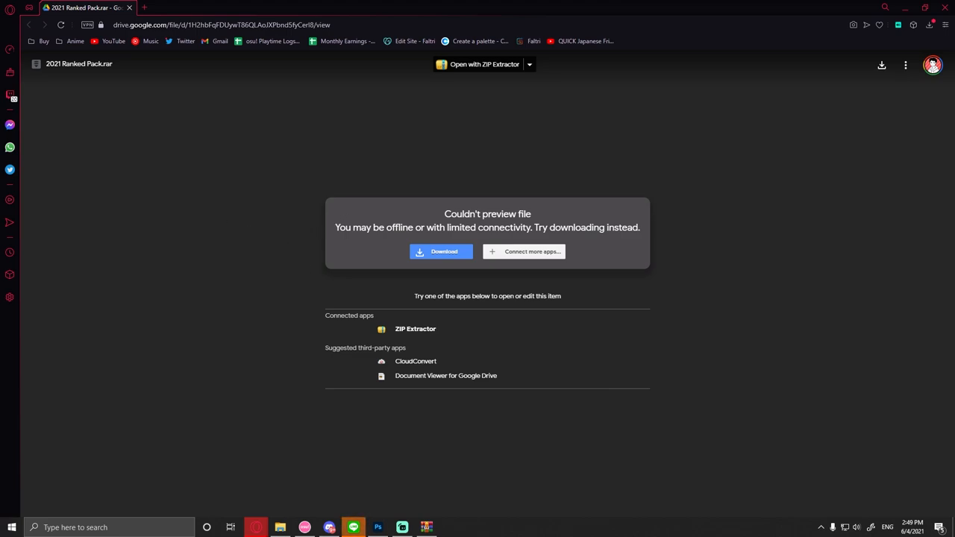
left_click(328, 528)
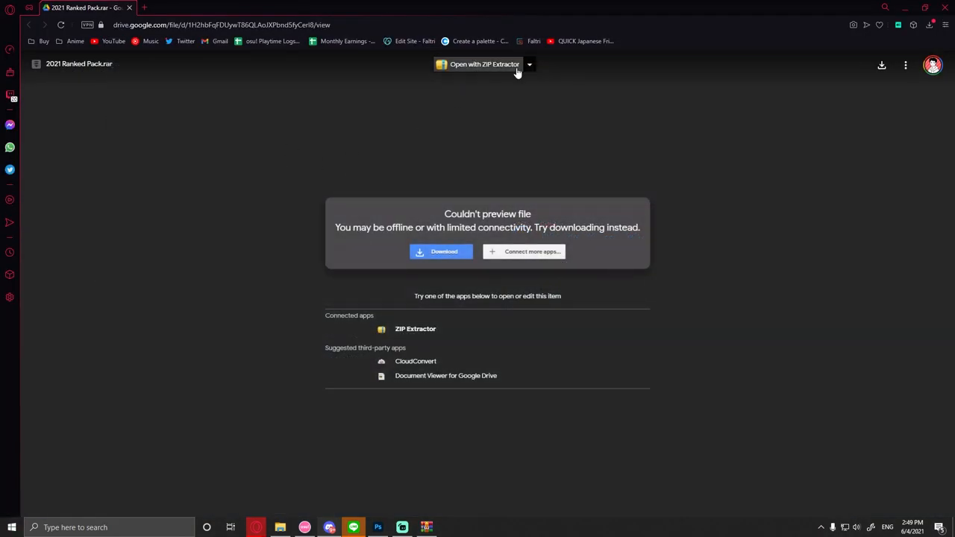
mouse_move(403, 529)
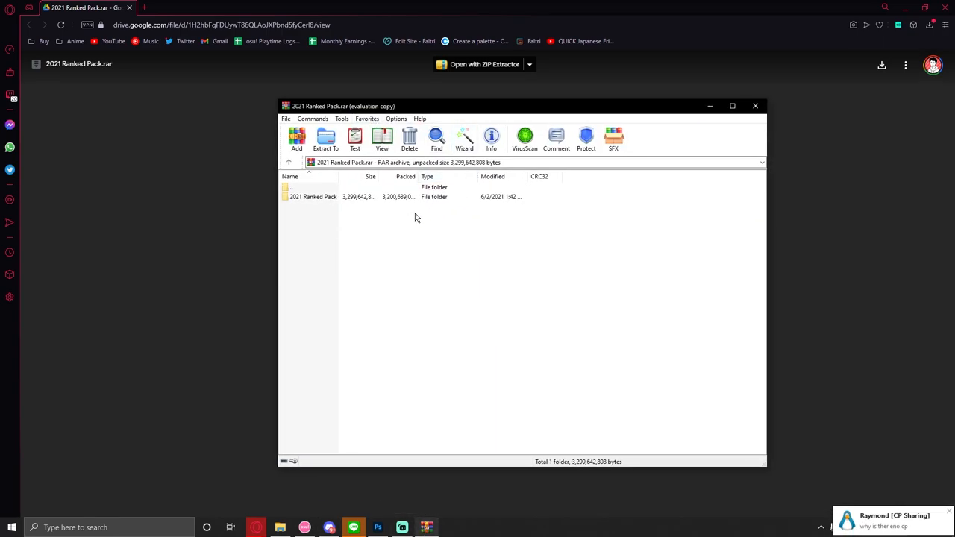
mouse_move(319, 203)
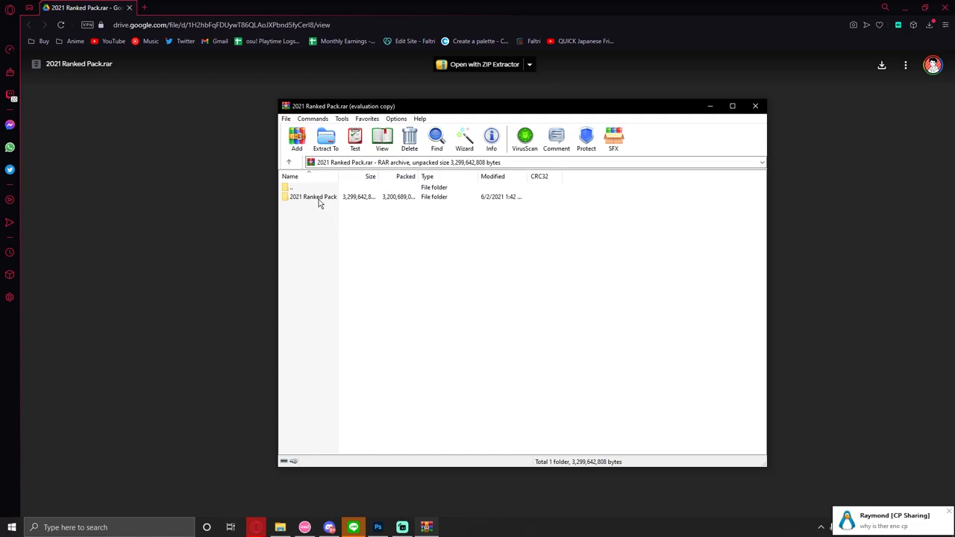
- Enter the 2021 Ranked Pack folder inside the archive to list its 107 .osz files
double_click(313, 197)
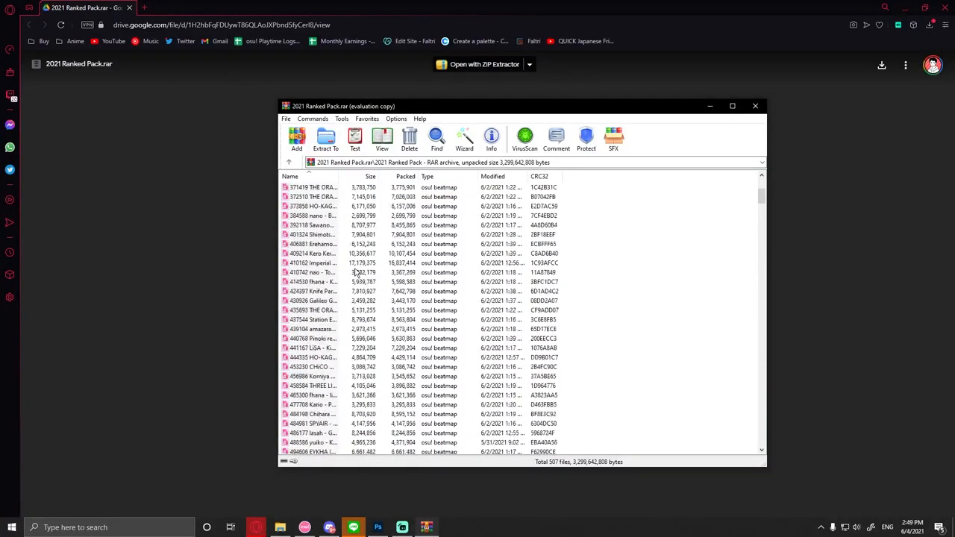
scroll("up", 3)
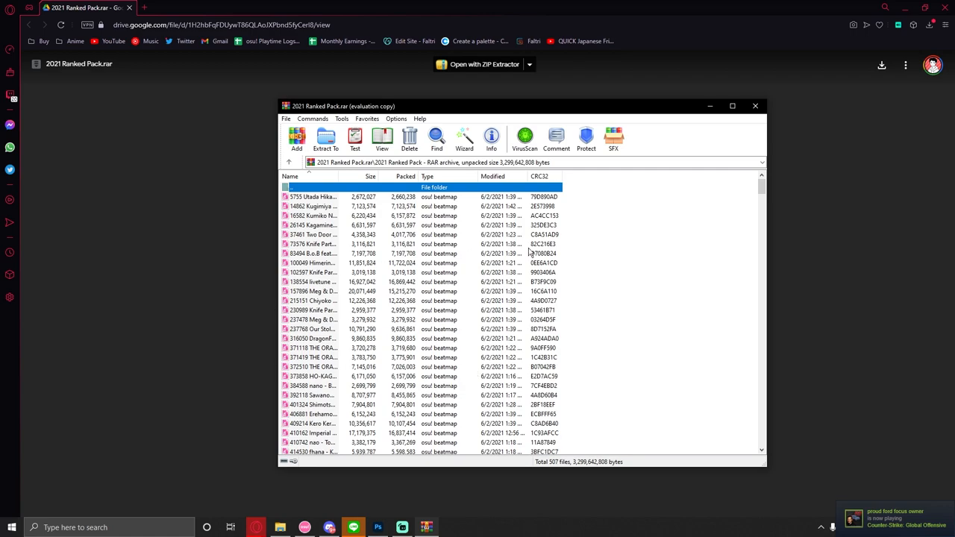
mouse_move(369, 188)
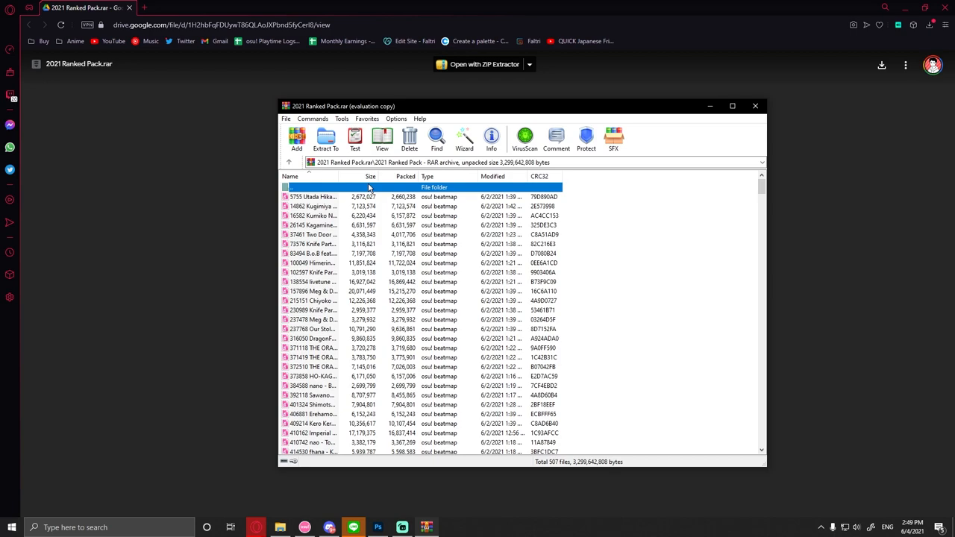
mouse_move(774, 158)
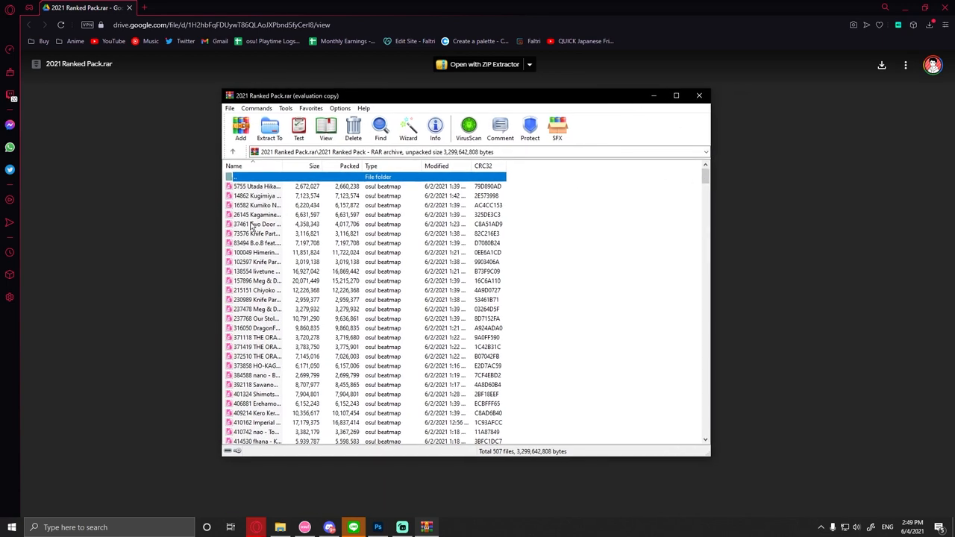
mouse_move(344, 191)
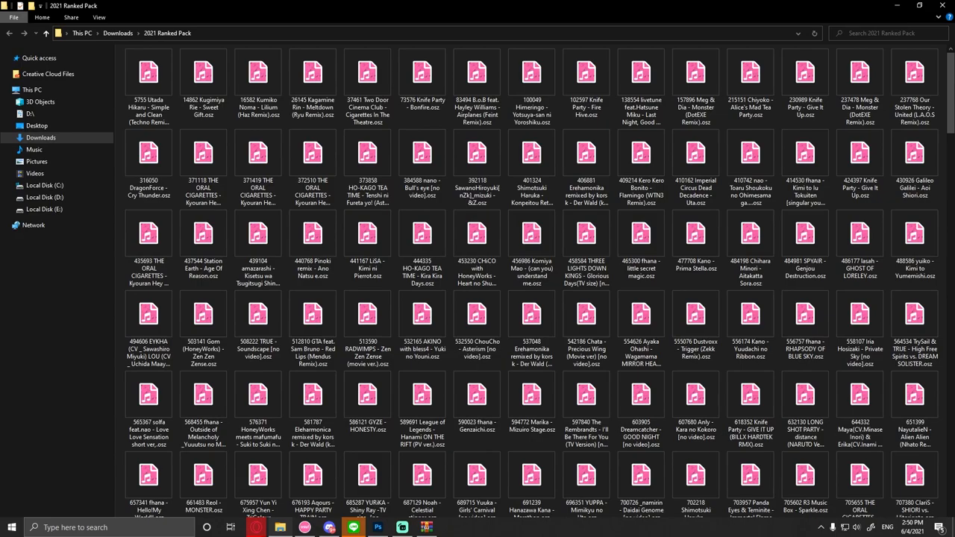
- Browse the extracted 2021 Ranked Pack folder of .osz beatmaps in Downloads
scroll("down", 3)
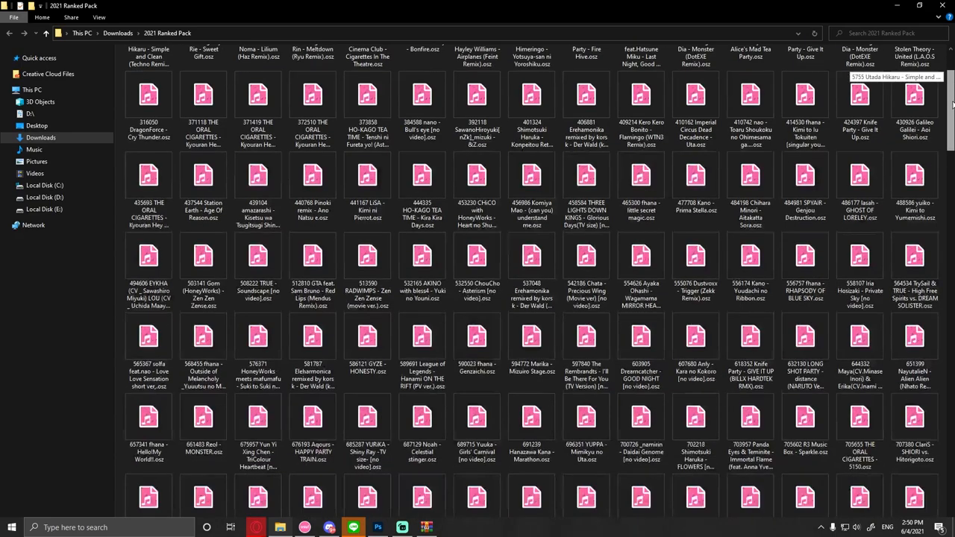
scroll("up", 3)
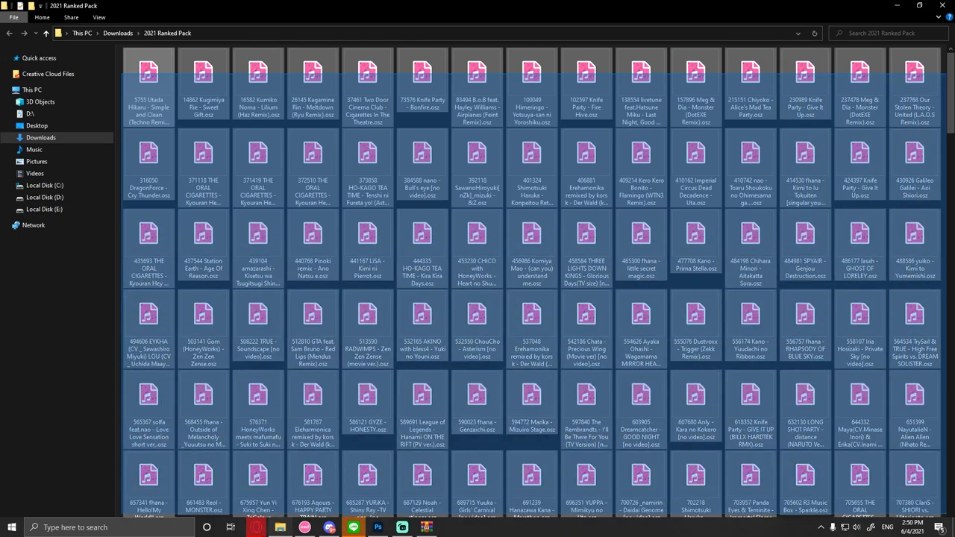
scroll("down", 3)
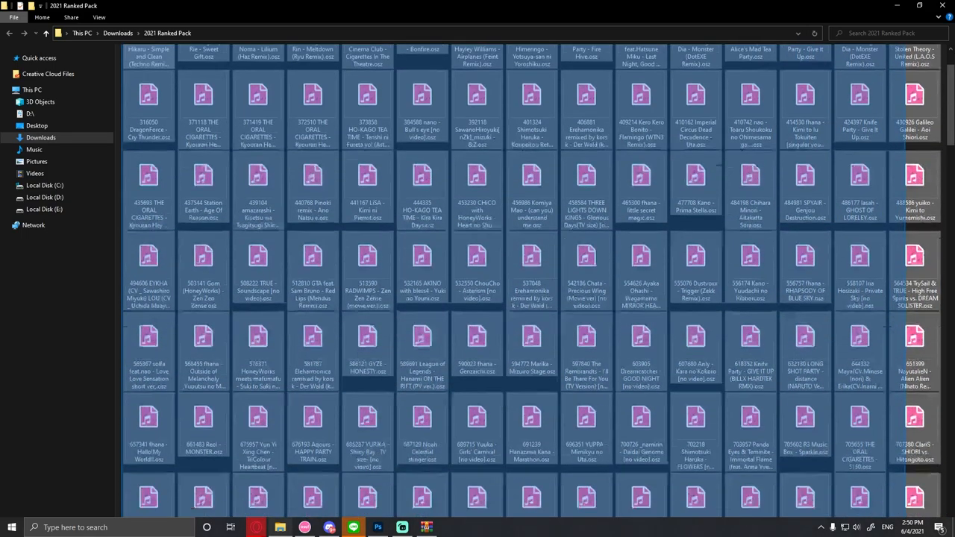
scroll("down", 3)
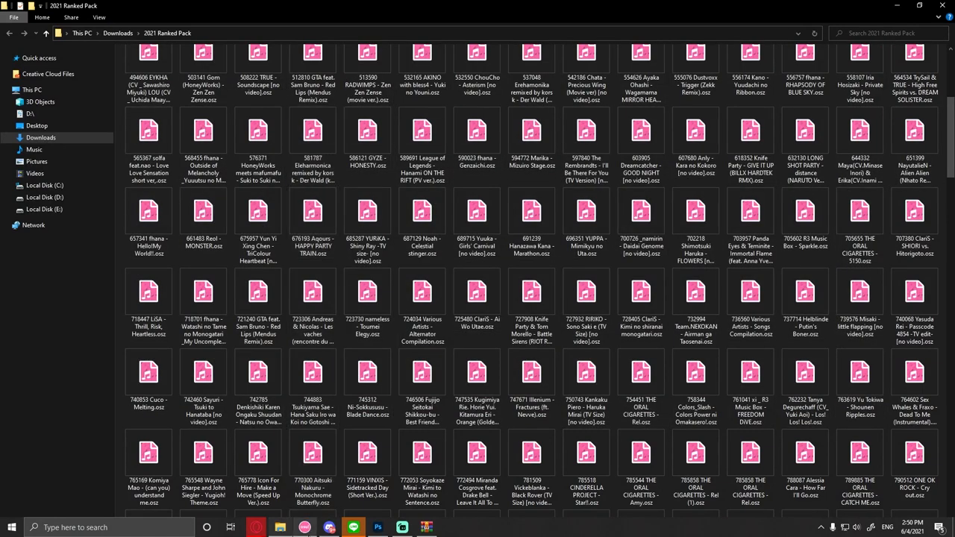
left_click(12, 529)
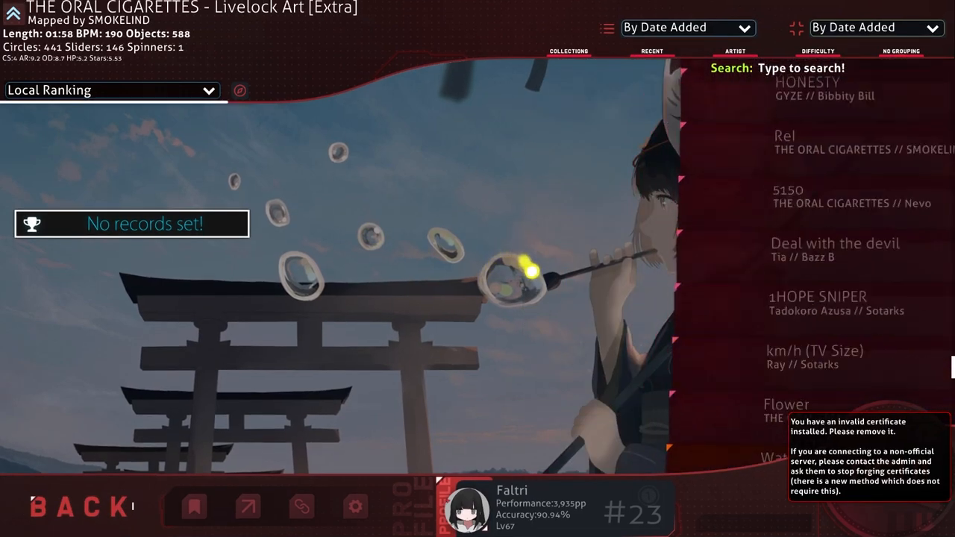
- Confirm the full beatmap reprocess with '1. Let's do it!' so the new maps load
scroll("down", 3)
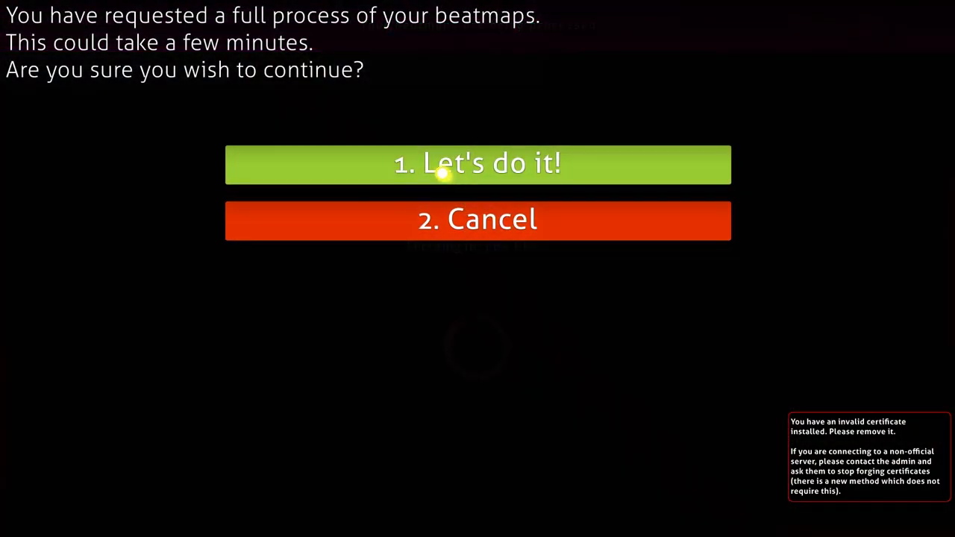
left_click(477, 163)
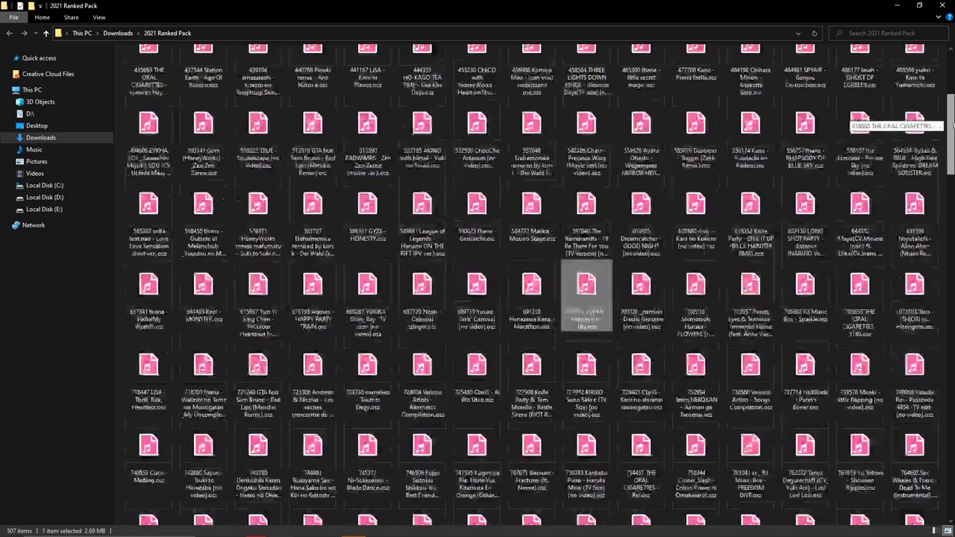
- Close the 2021 Ranked Pack folder window to return to the WinRAR archive listing
scroll("down", 3)
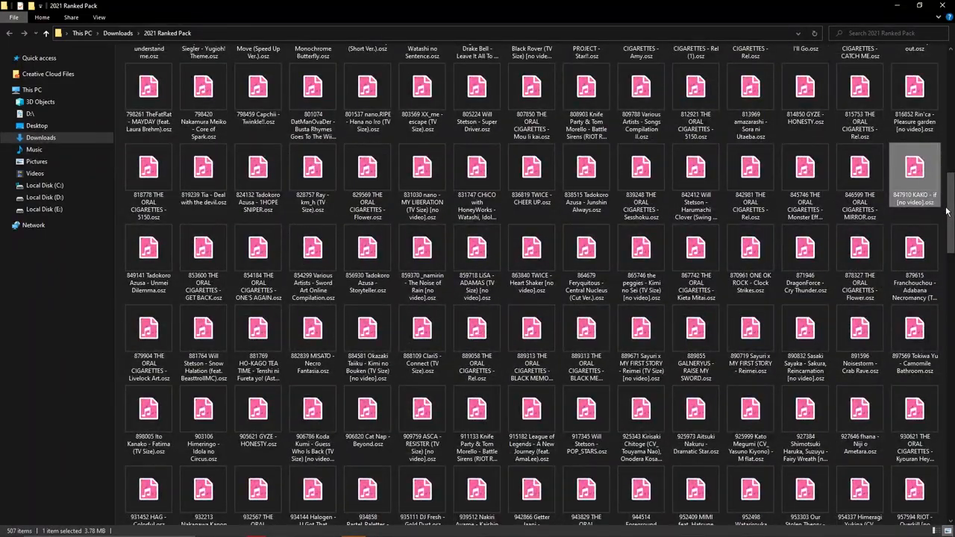
scroll("up", 3)
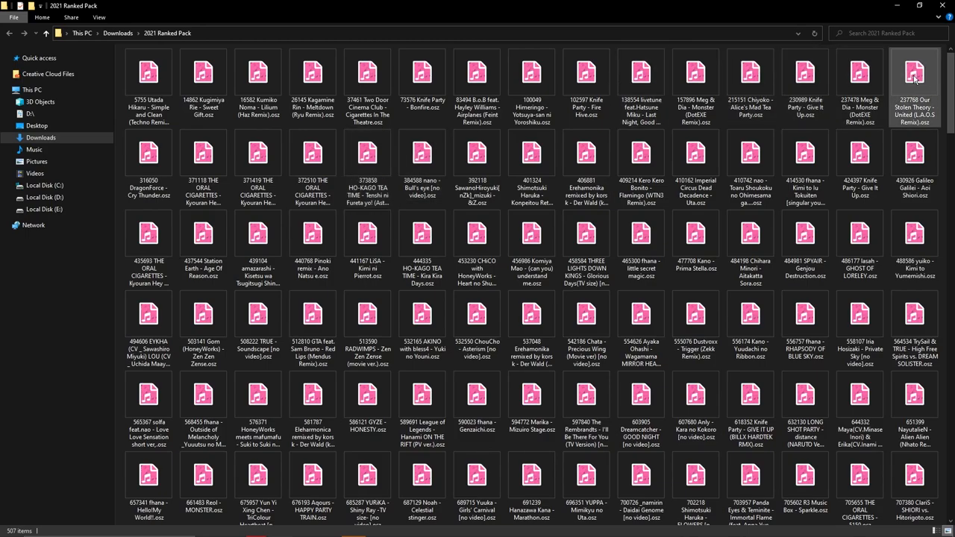
scroll("down", 3)
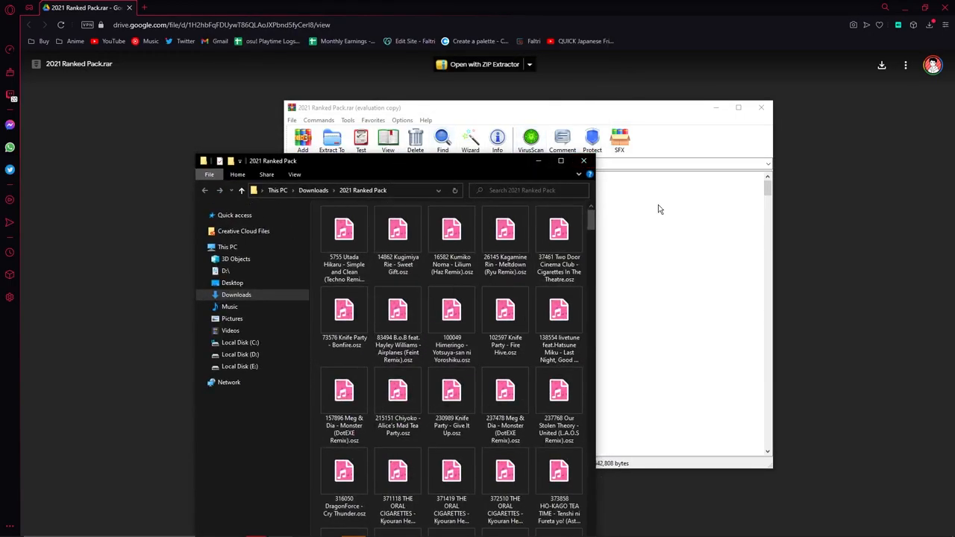
left_click(584, 161)
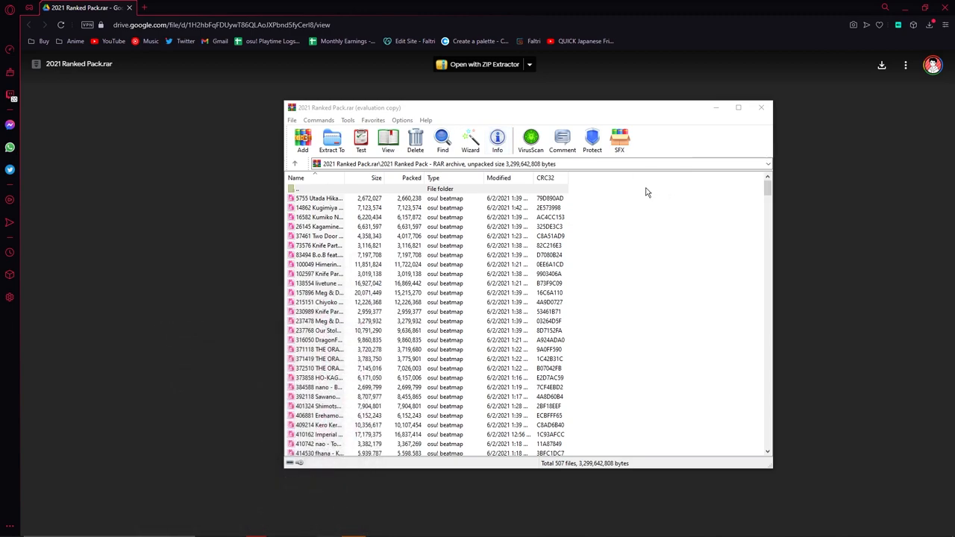